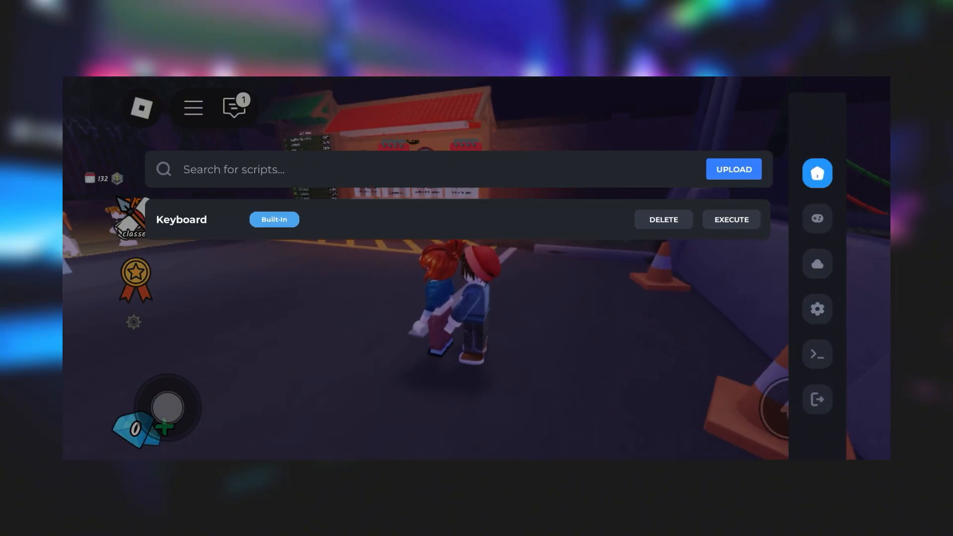
# Step: Browse the editor and settings tabs, then search the script hub for '99 nights'
pyautogui.click(817, 218)
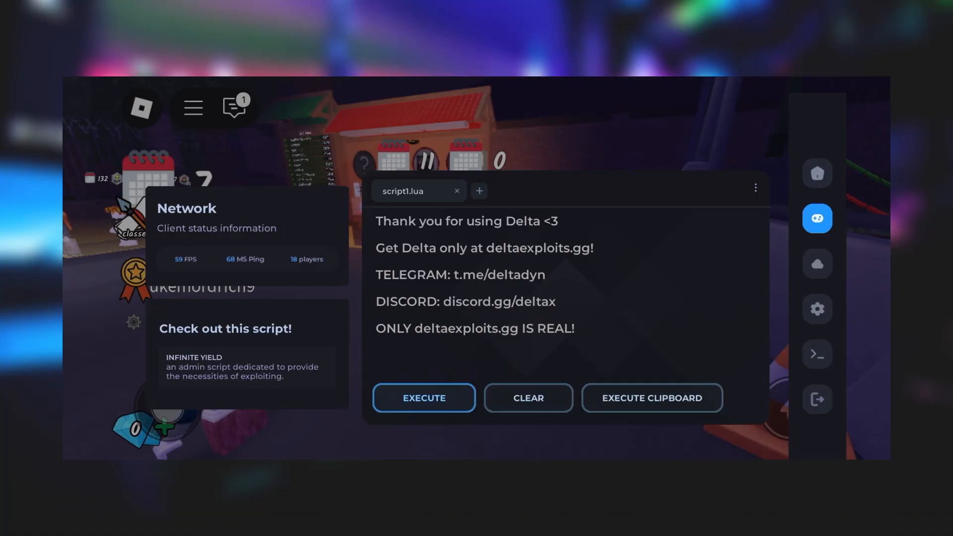
pyautogui.click(817, 309)
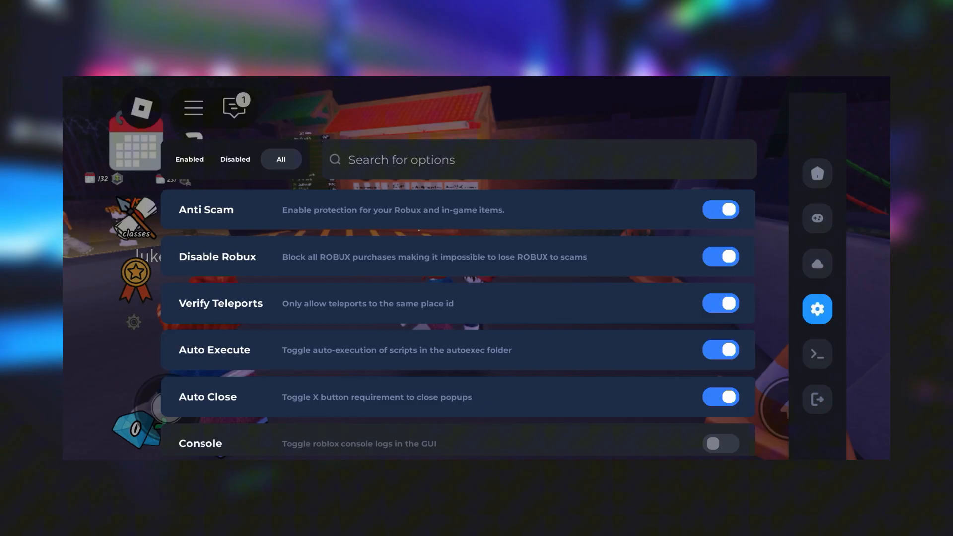
pyautogui.click(459, 159)
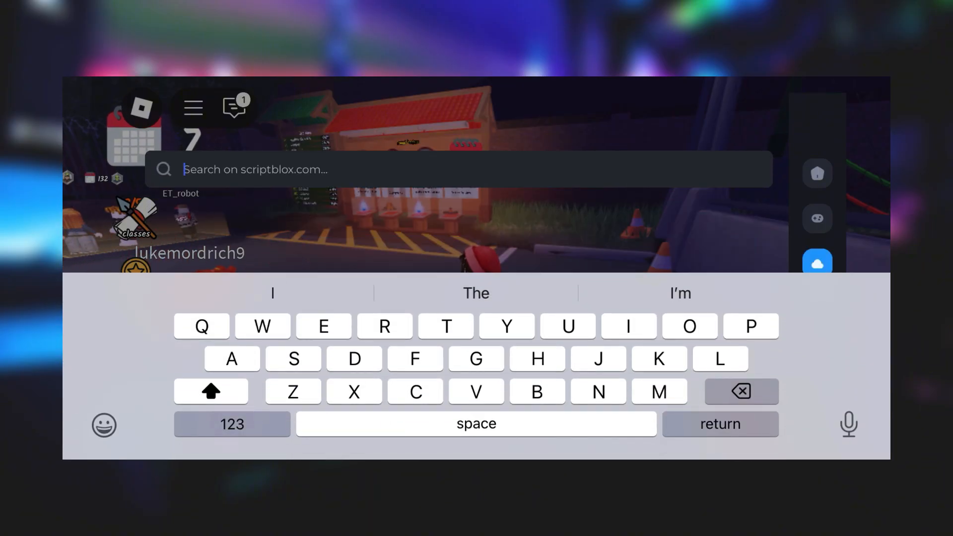
pyautogui.write('99')
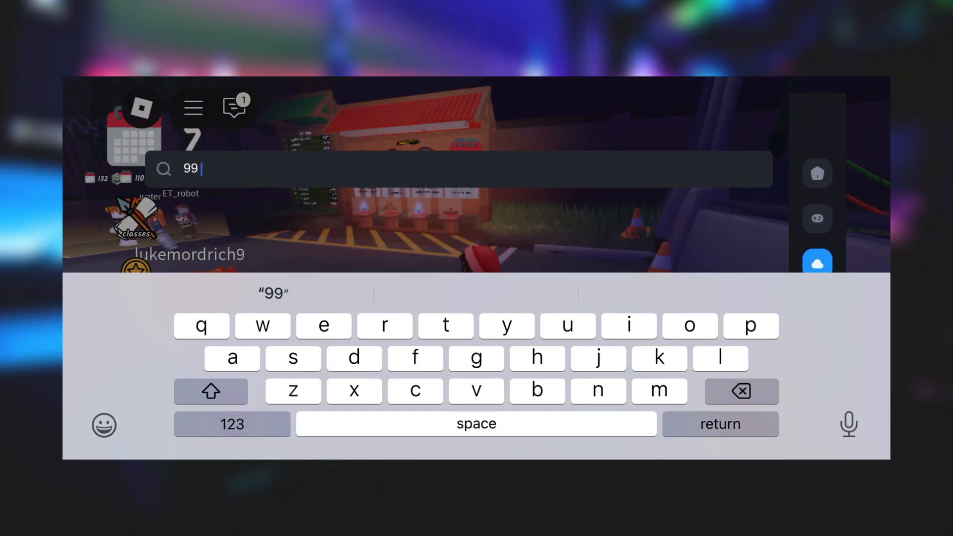
pyautogui.write('nights')
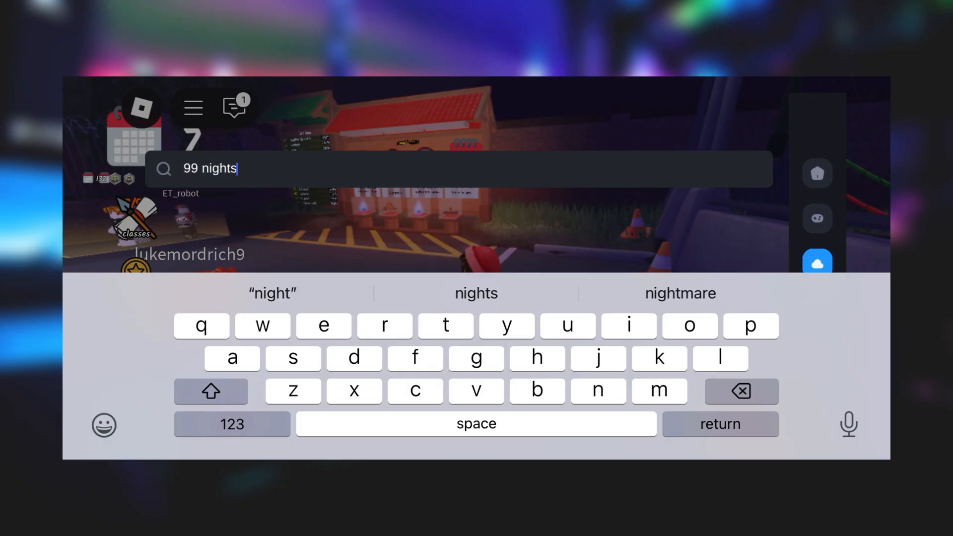
pyautogui.press('Return')
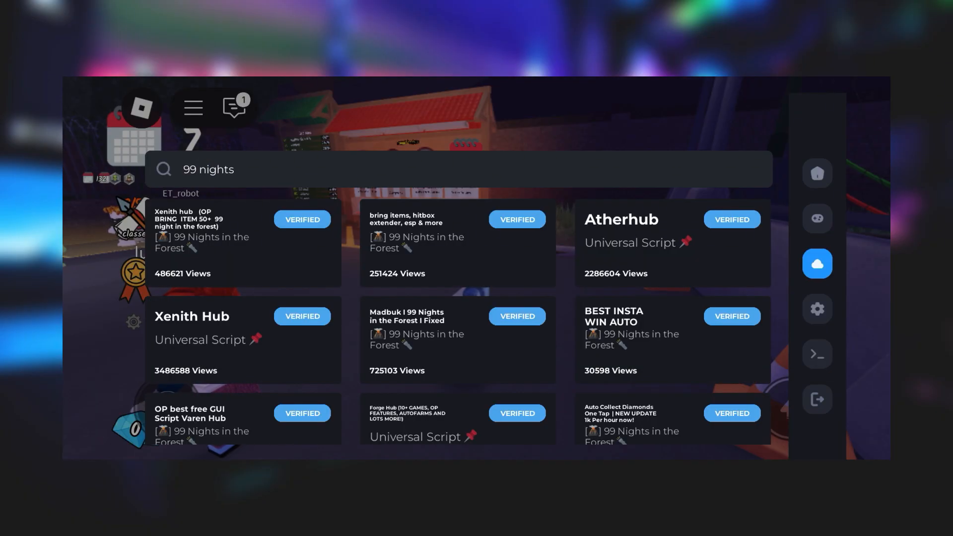
# Step: Scroll through the '99 nights' script results, back to the top, then leave Delta Executor
pyautogui.scroll(-3)
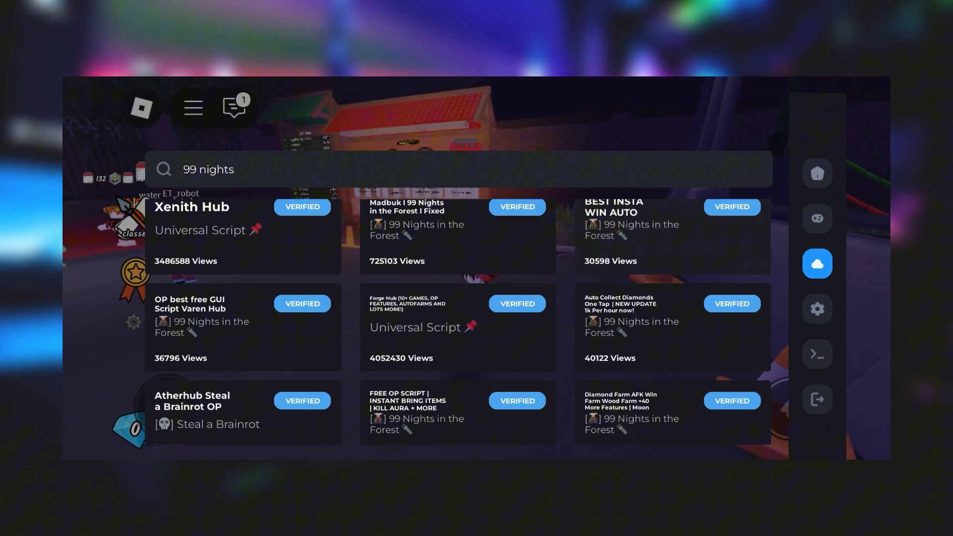
pyautogui.scroll(-3)
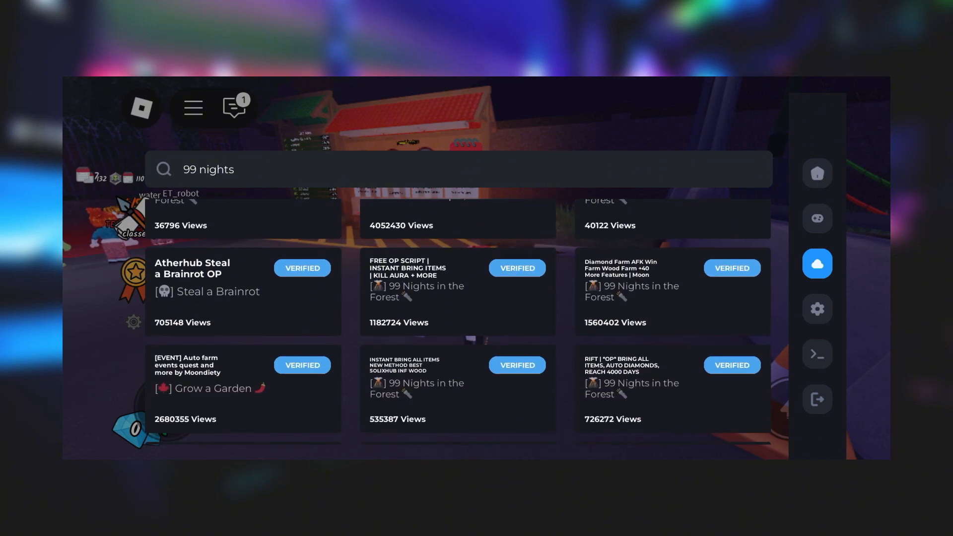
pyautogui.scroll(-3)
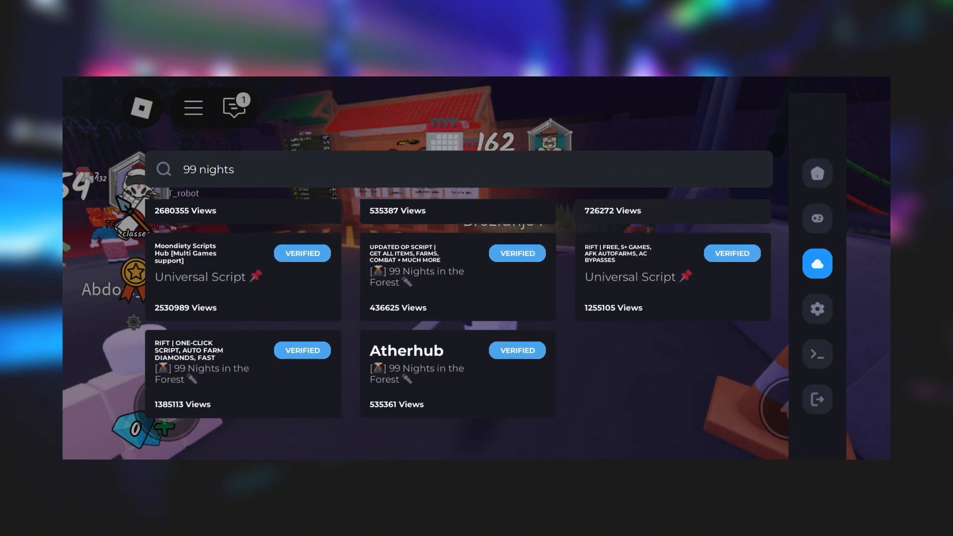
pyautogui.scroll(3)
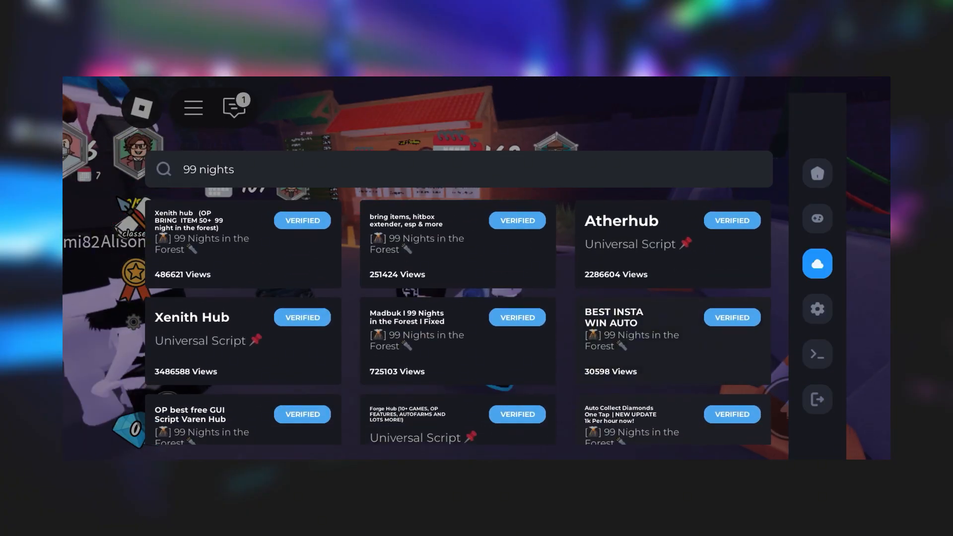
pyautogui.click(816, 219)
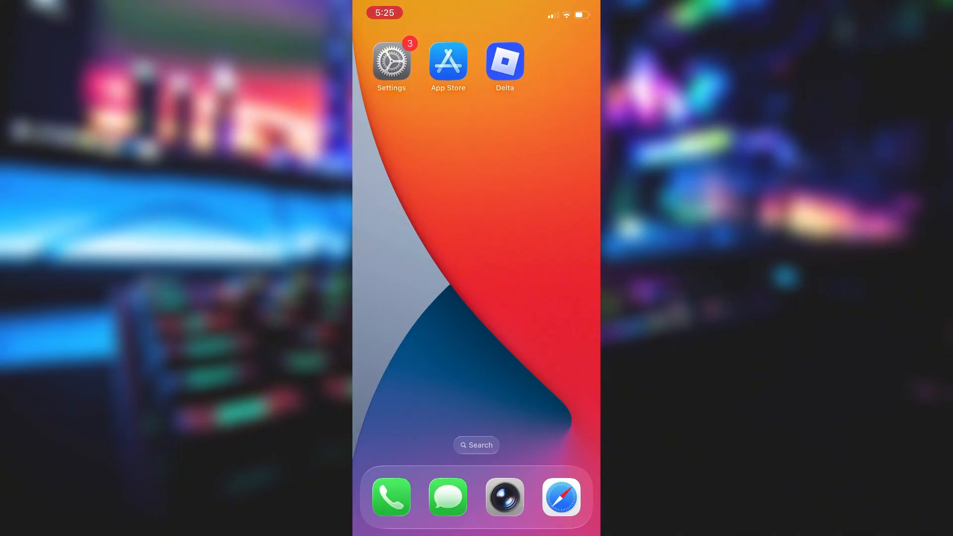
pyautogui.click(392, 60)
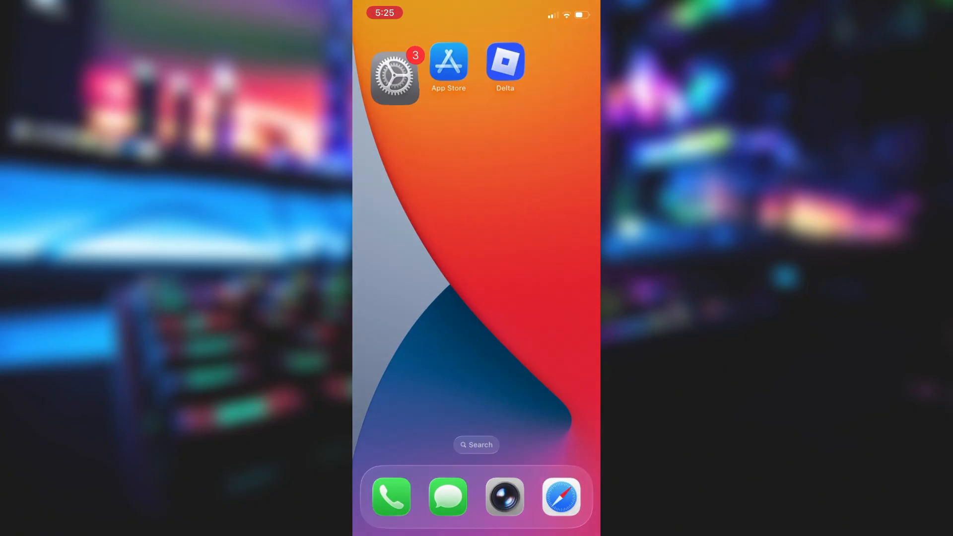
pyautogui.click(394, 78)
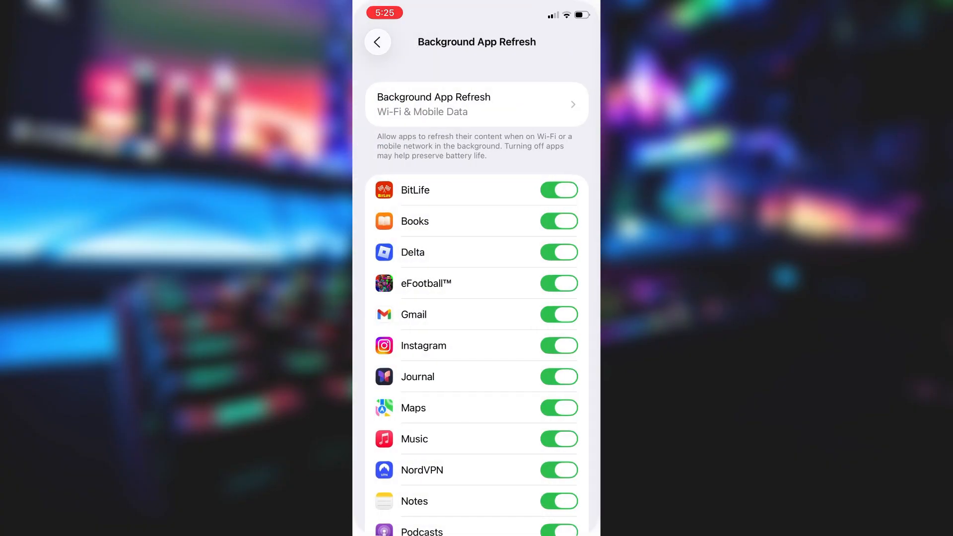
pyautogui.click(376, 41)
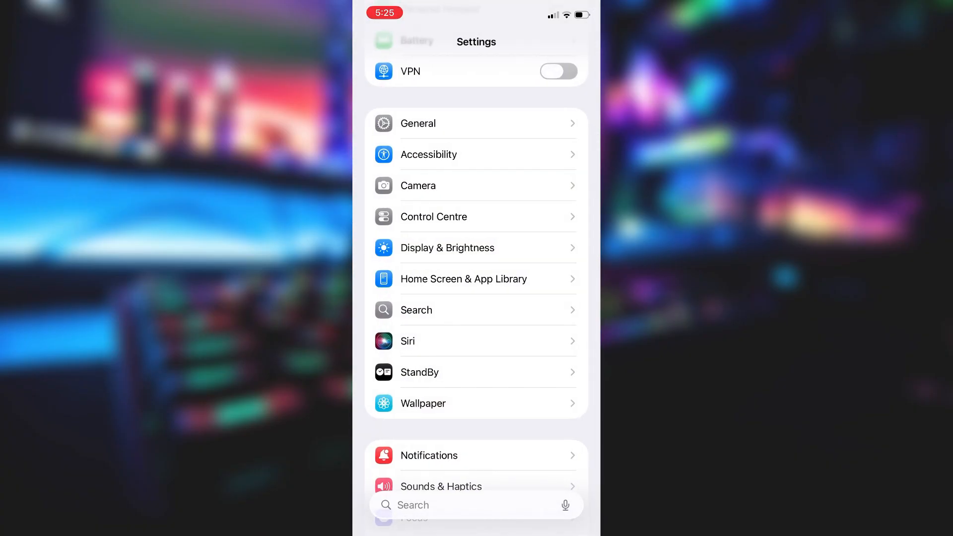
pyautogui.click(417, 41)
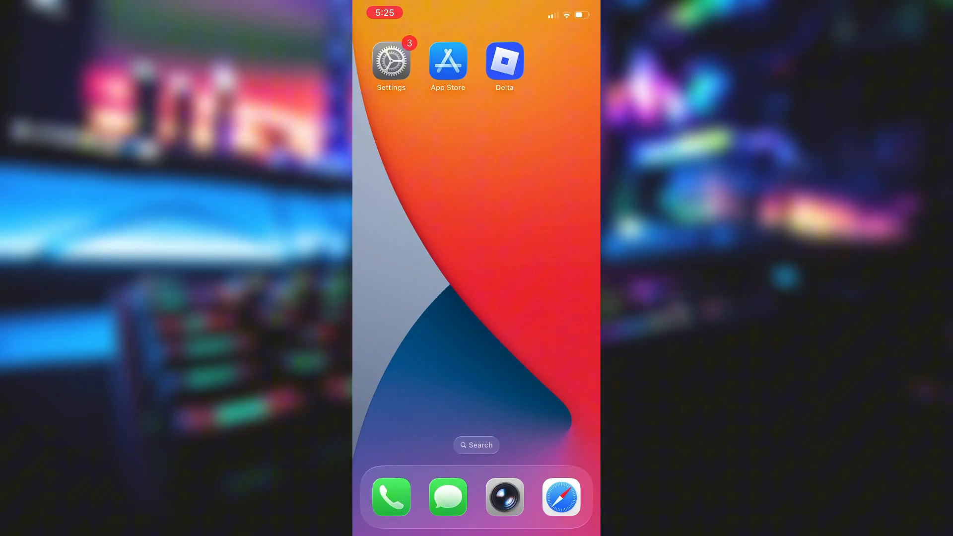
# Step: Open apptweakers.com in Safari and enter 'Del' in the app search
pyautogui.click(560, 496)
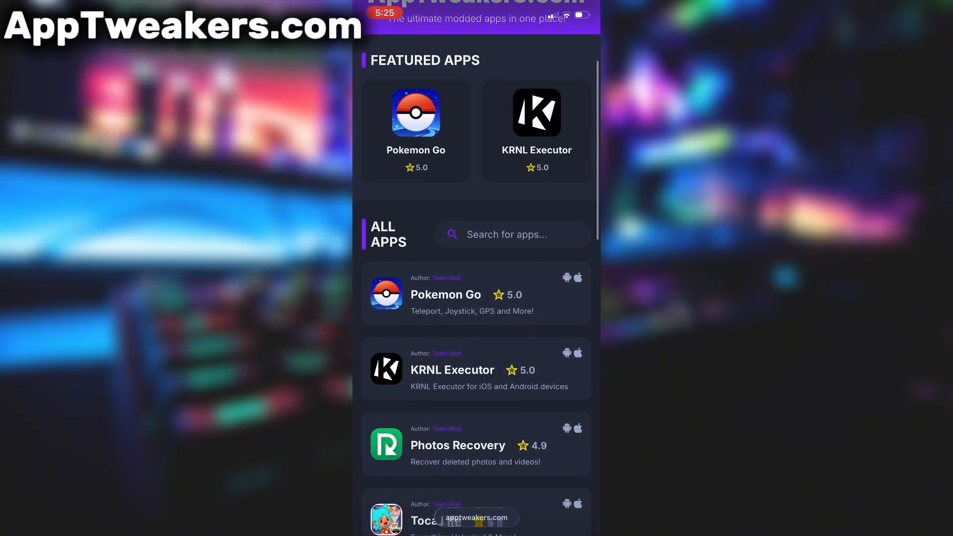
pyautogui.scroll(-3)
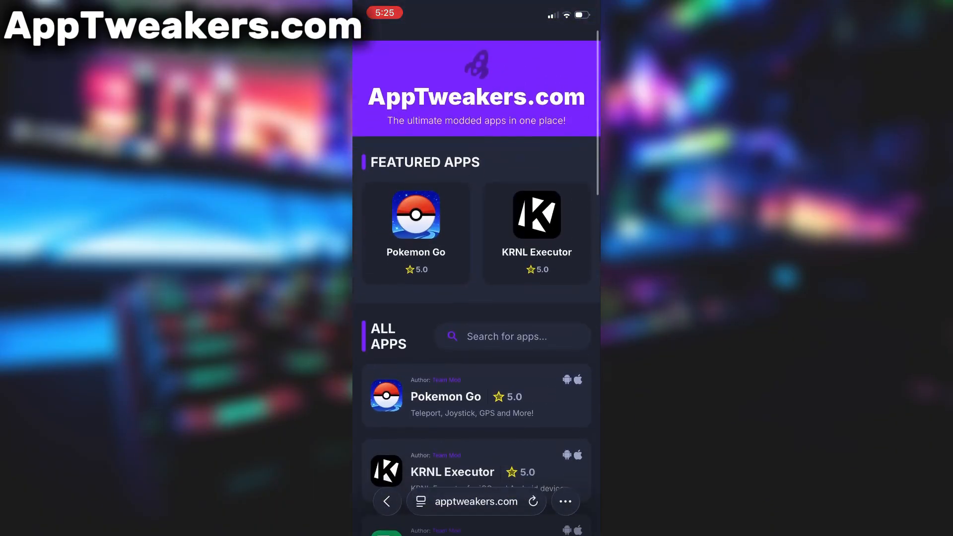
pyautogui.scroll(3)
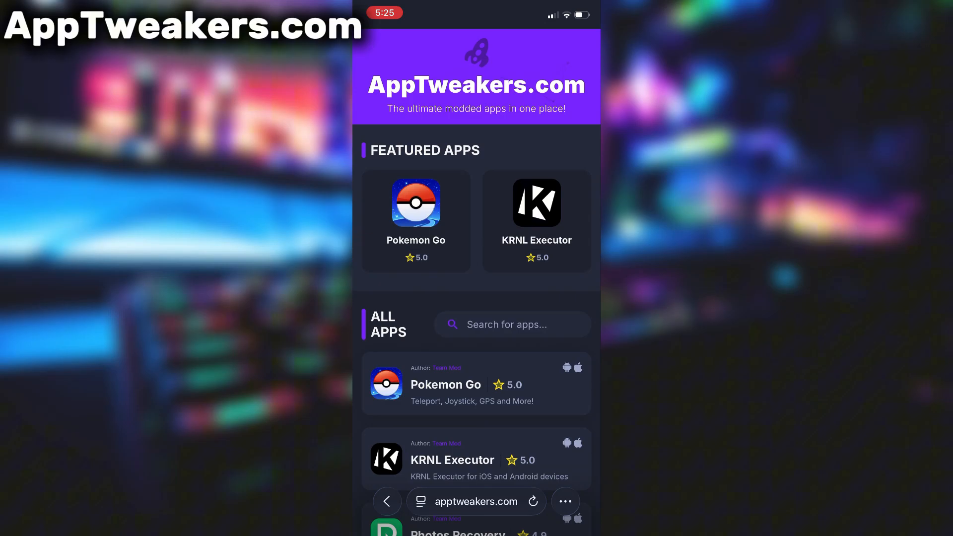
pyautogui.write('Del')
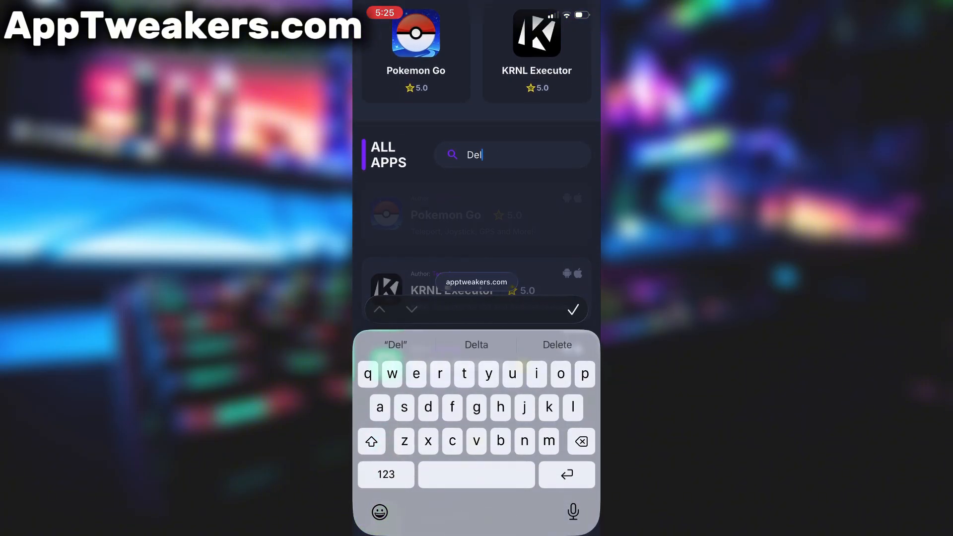
# Step: Open the Delta Executor listing and start its injection download
pyautogui.click(475, 344)
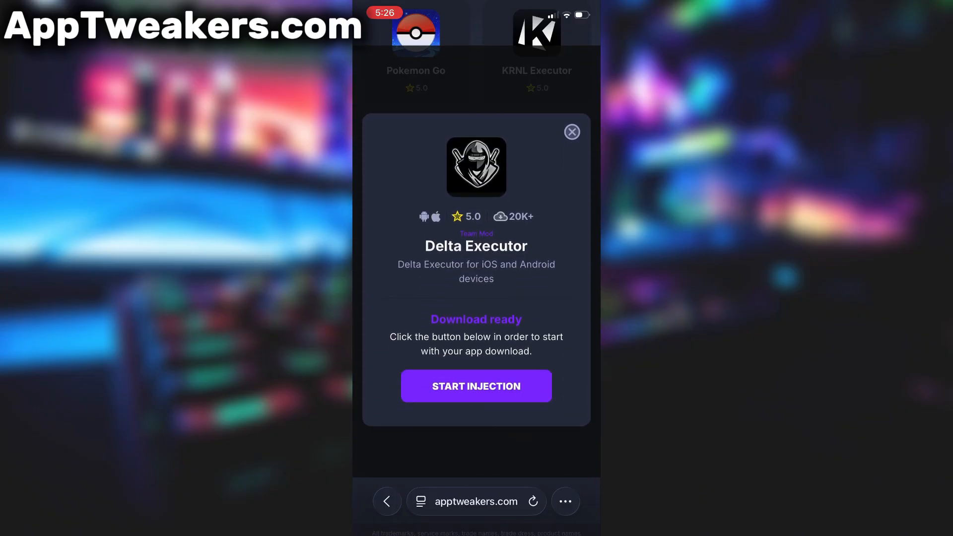
pyautogui.click(476, 386)
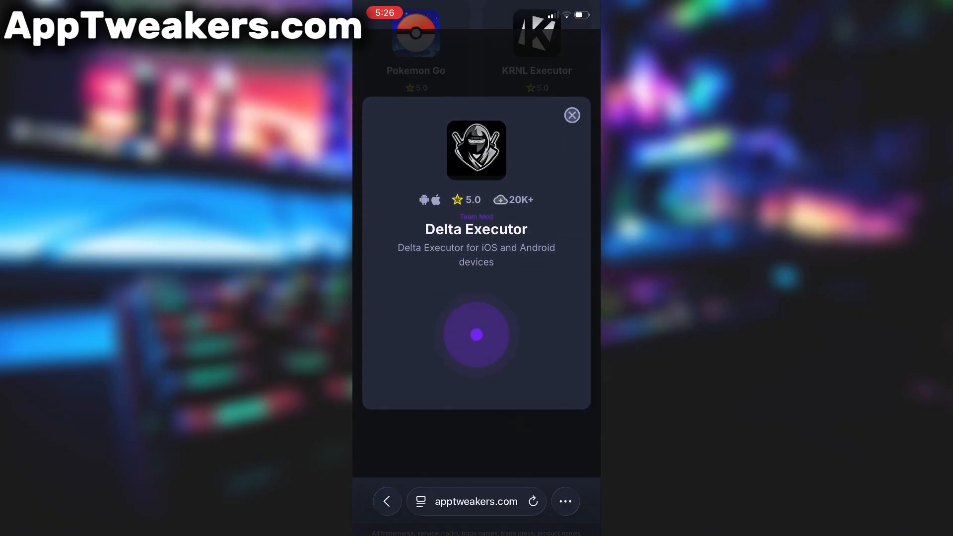
pyautogui.click(476, 335)
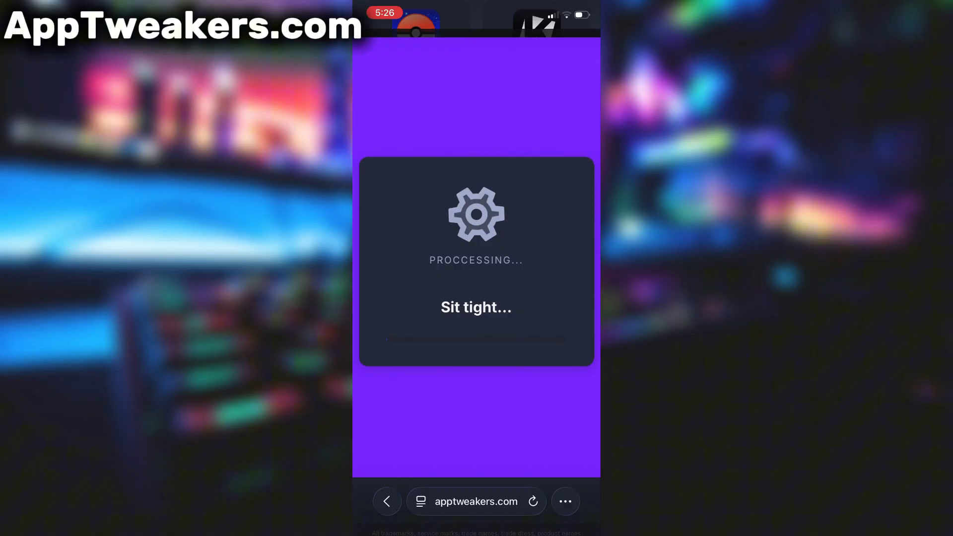